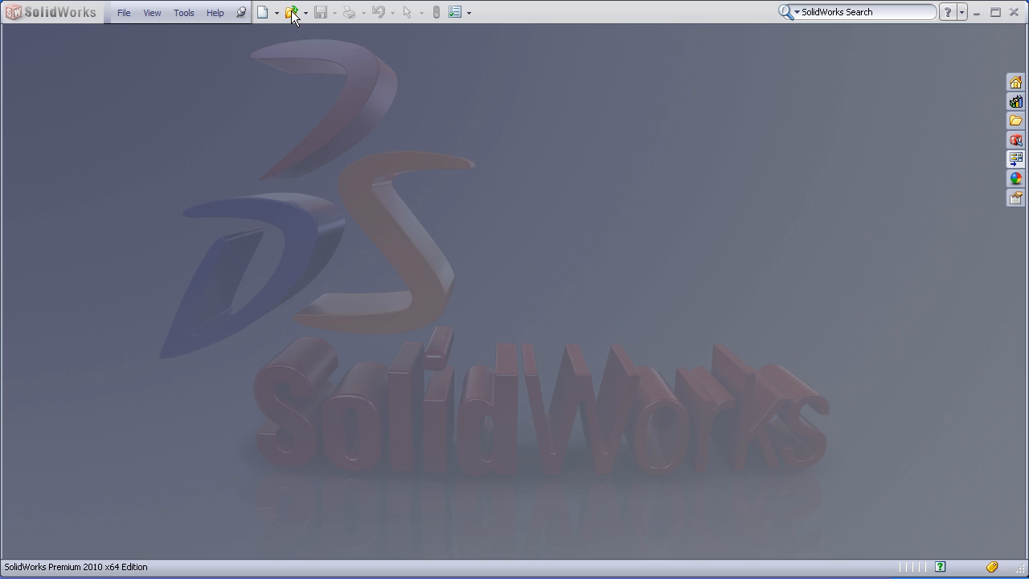
- Open CLAW-FINGER.x_t from the IMPORT folder, filtering by Parasolid file type
{"action": "left_click", "coordinate": [291, 12]}
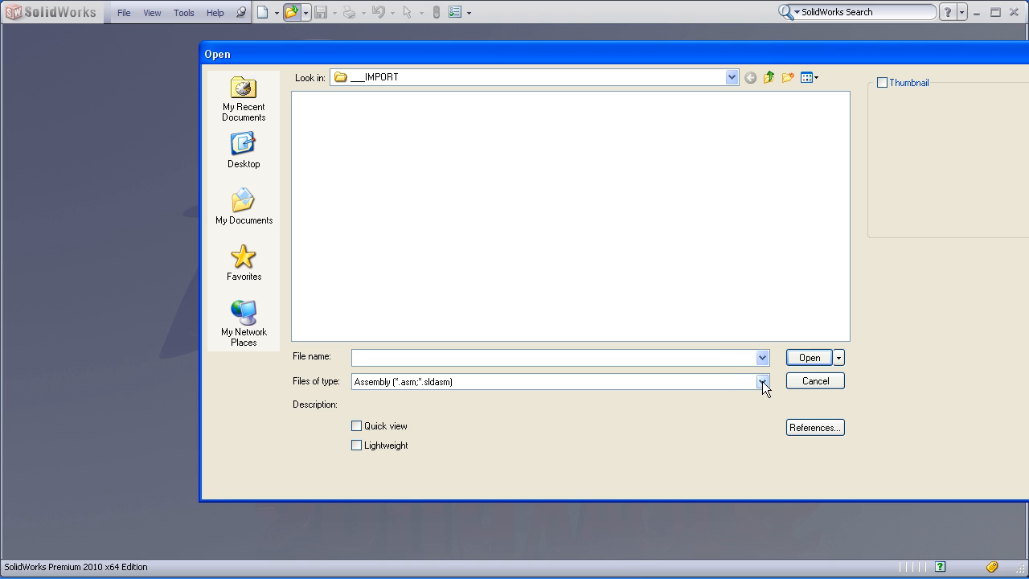
{"action": "left_click", "coordinate": [761, 380]}
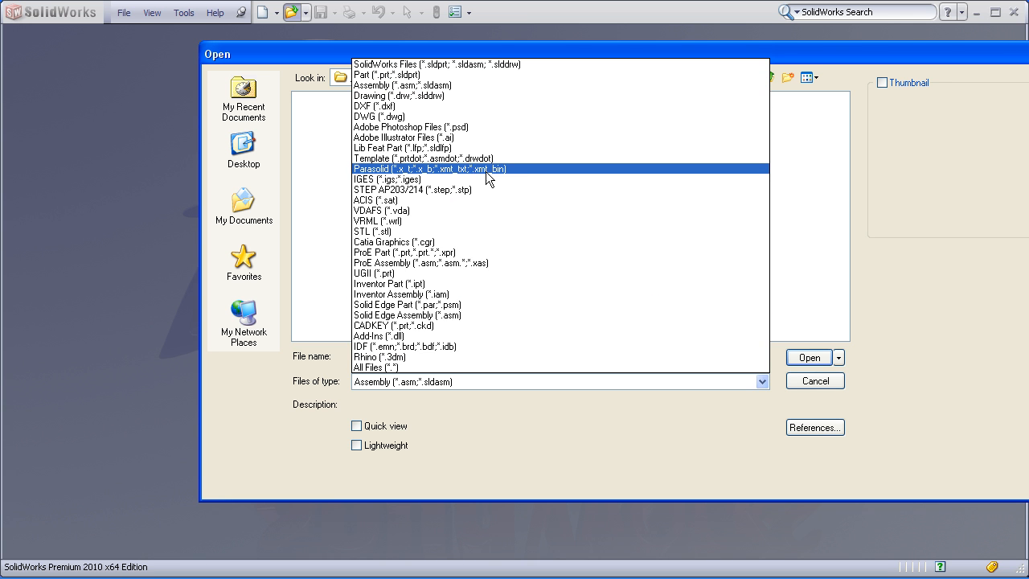
{"action": "left_click", "coordinate": [434, 169]}
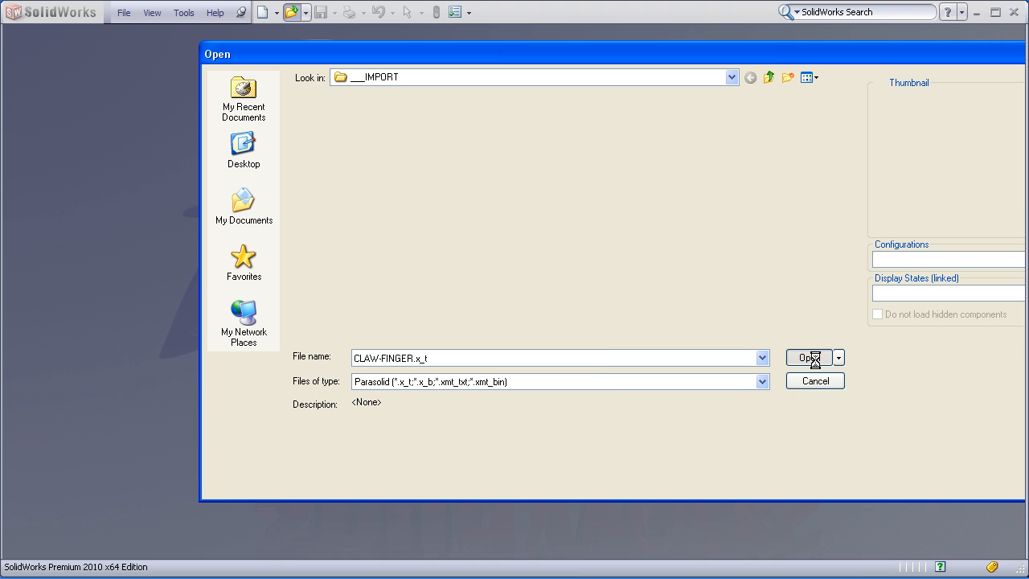
{"action": "left_click", "coordinate": [810, 358]}
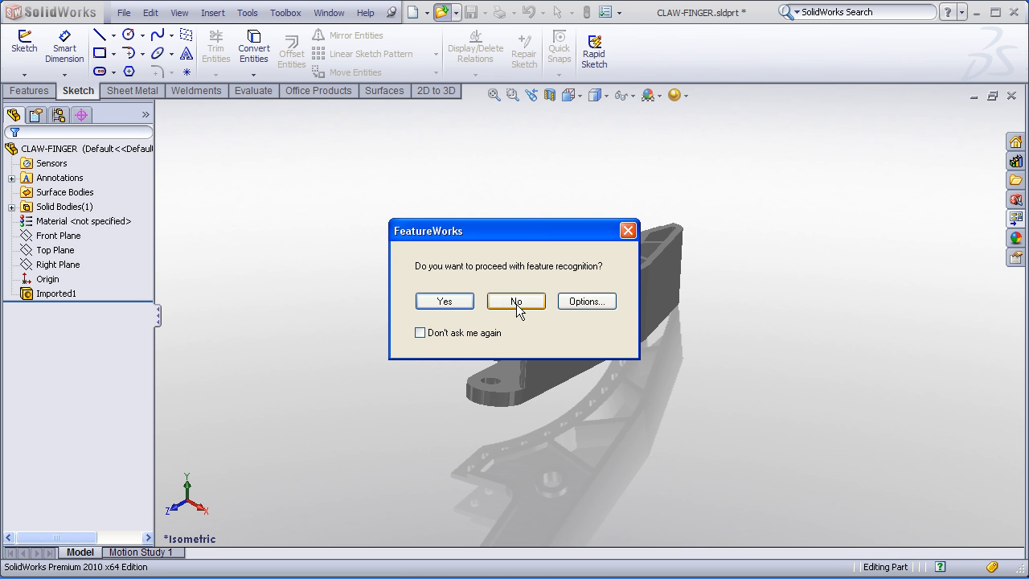
- Decline FeatureWorks recognition, then display the Top and Right planes against the claw finger
{"action": "left_click", "coordinate": [515, 301]}
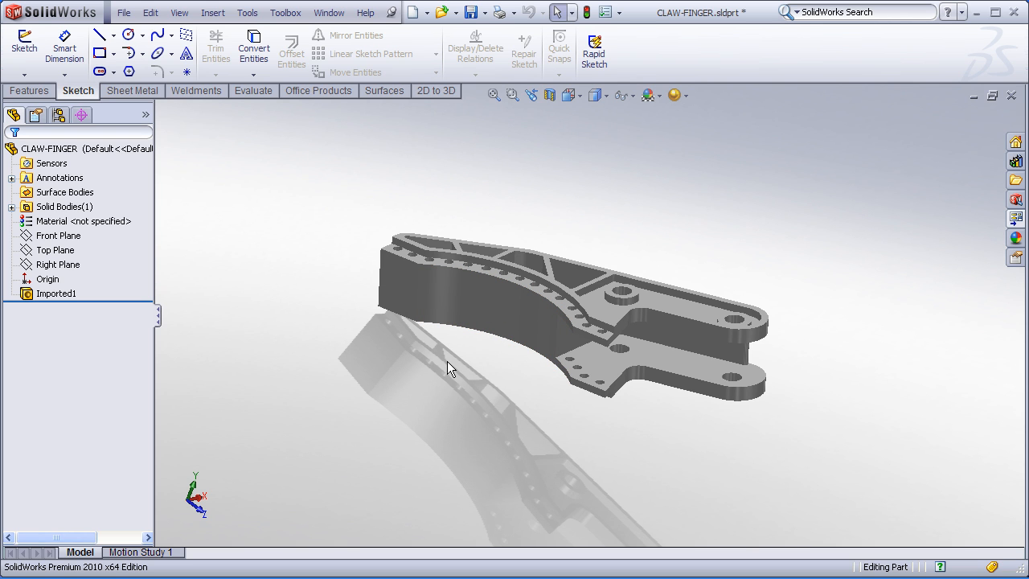
{"action": "mouse_move", "coordinate": [201, 510]}
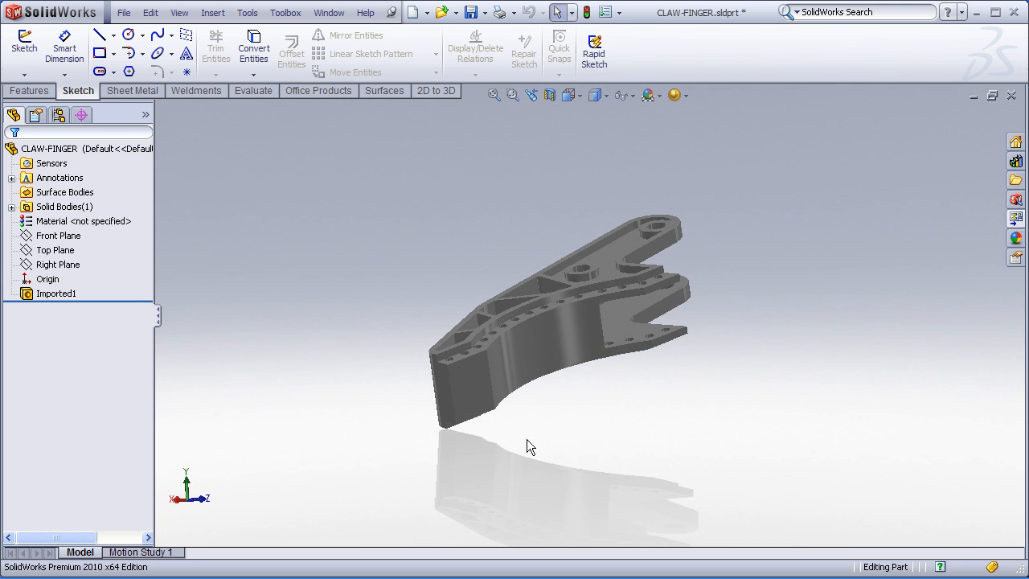
{"action": "left_click", "coordinate": [58, 235]}
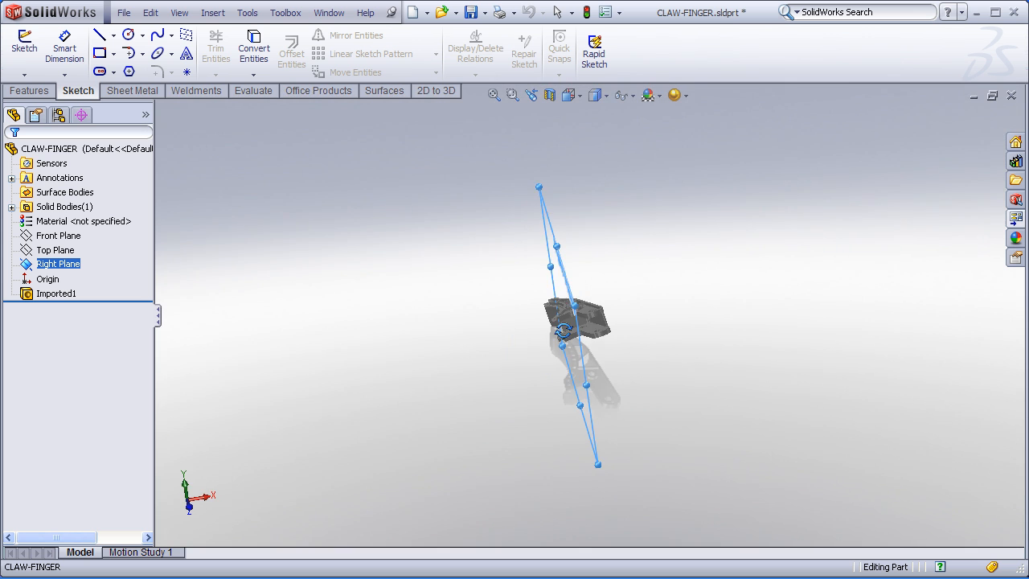
{"action": "left_click", "coordinate": [55, 250]}
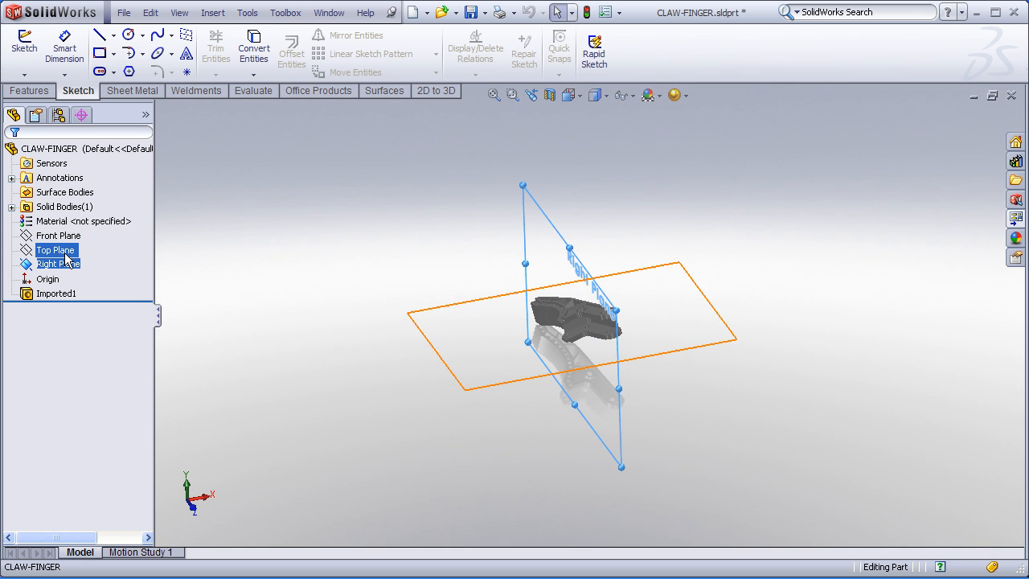
{"action": "left_click", "coordinate": [58, 264]}
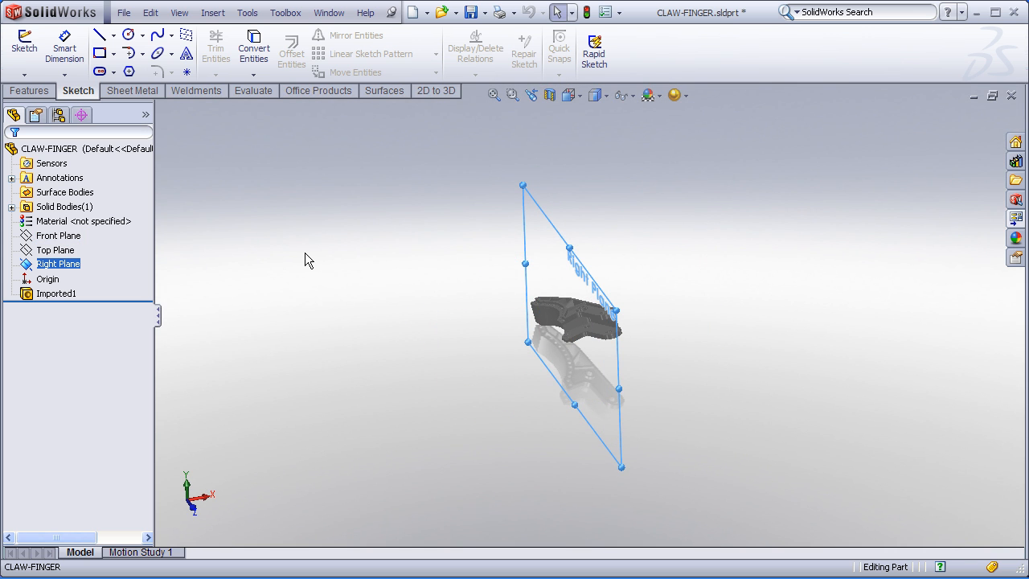
{"action": "mouse_move", "coordinate": [420, 320]}
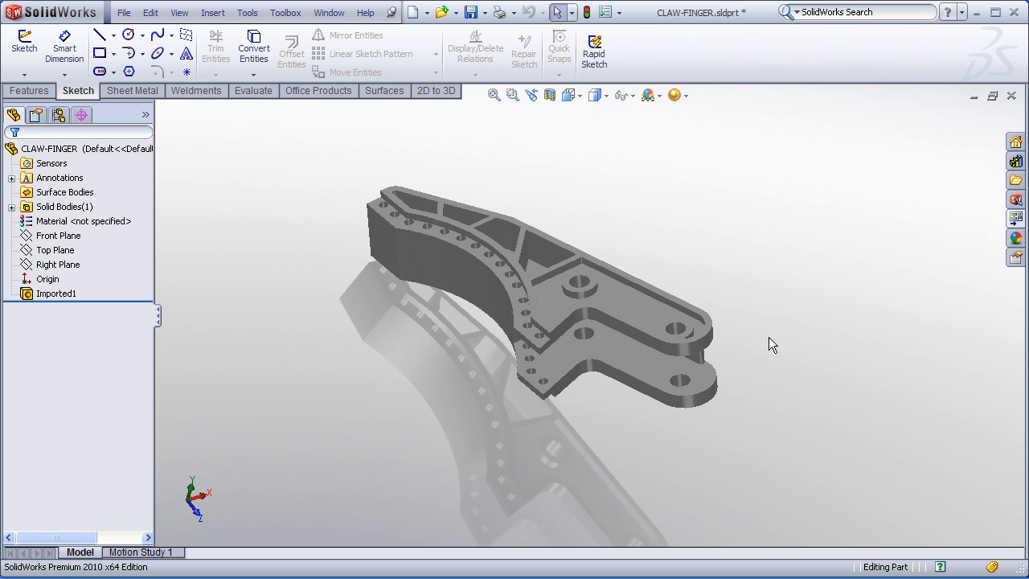
{"action": "mouse_move", "coordinate": [538, 147]}
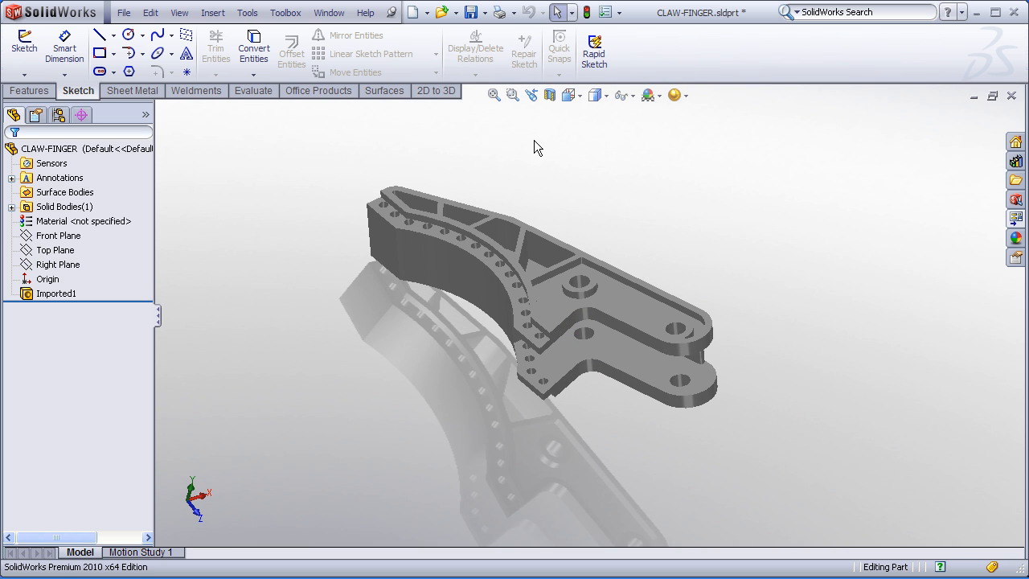
{"action": "mouse_move", "coordinate": [213, 13]}
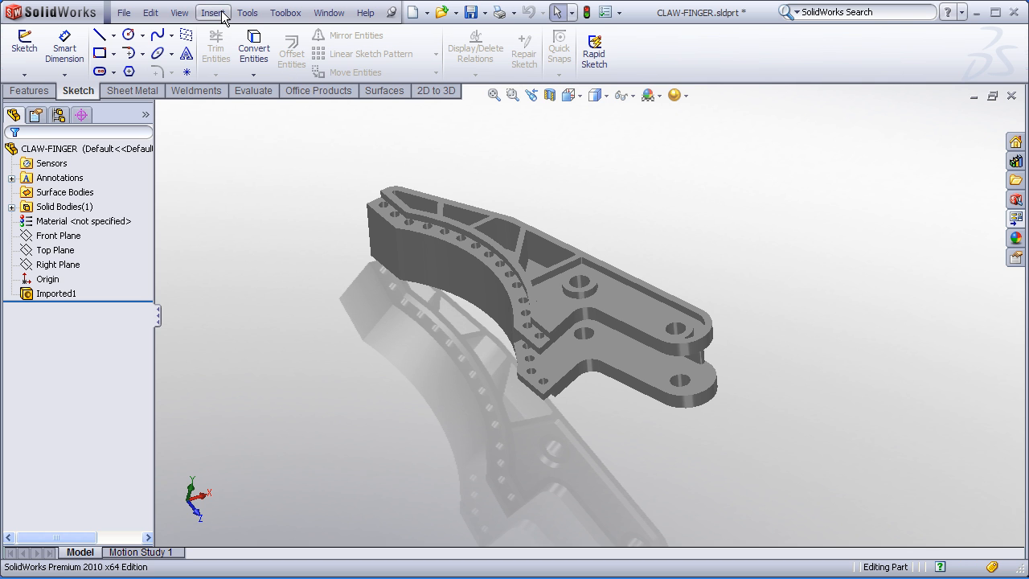
{"action": "left_click", "coordinate": [212, 12]}
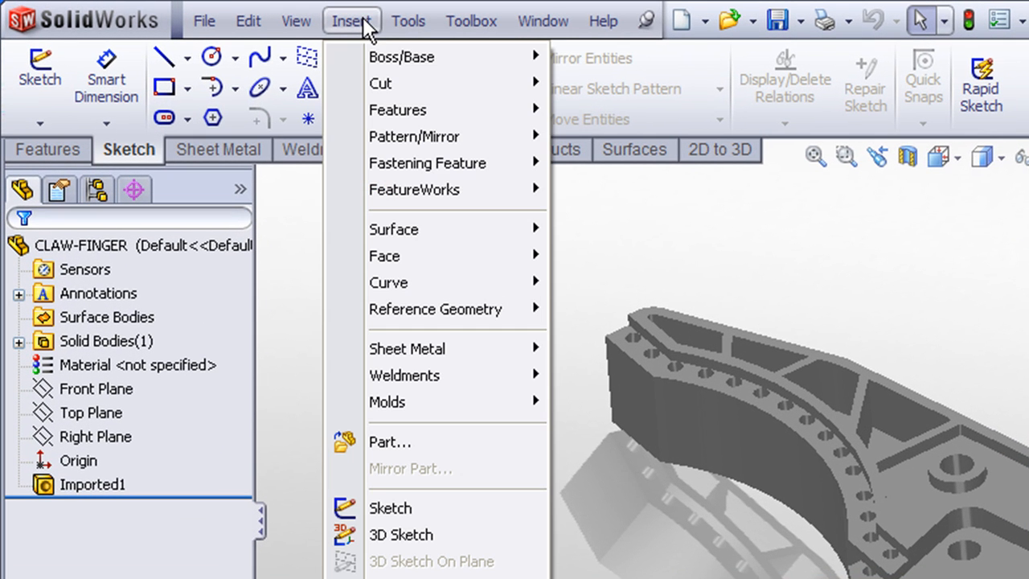
{"action": "mouse_move", "coordinate": [436, 309]}
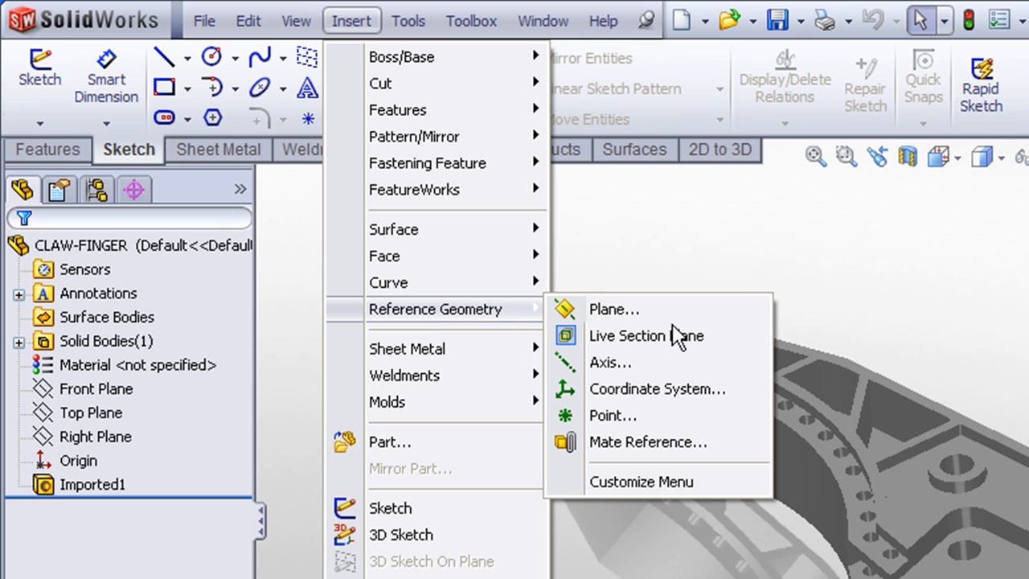
{"action": "left_click", "coordinate": [658, 389]}
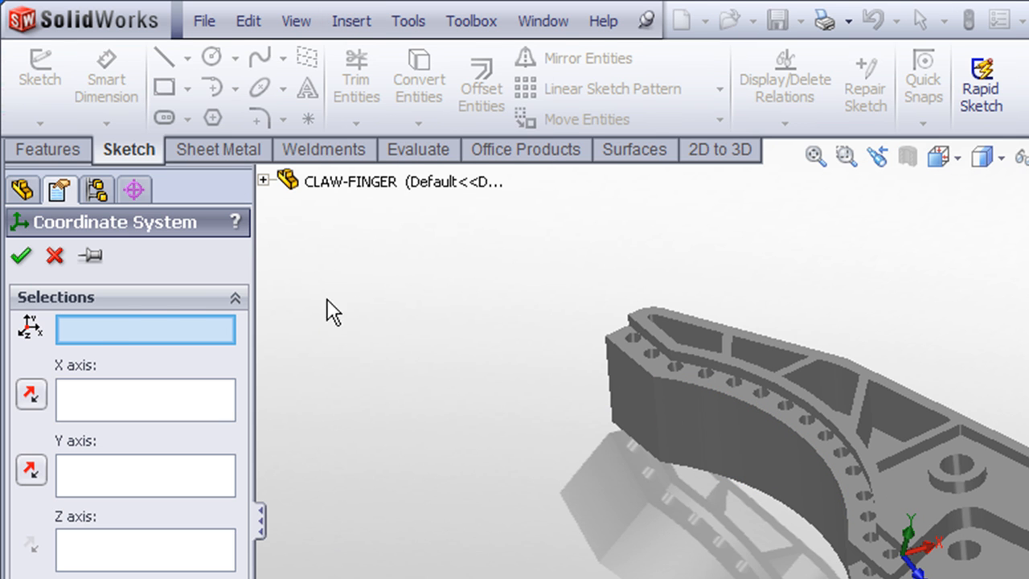
{"action": "mouse_move", "coordinate": [95, 336]}
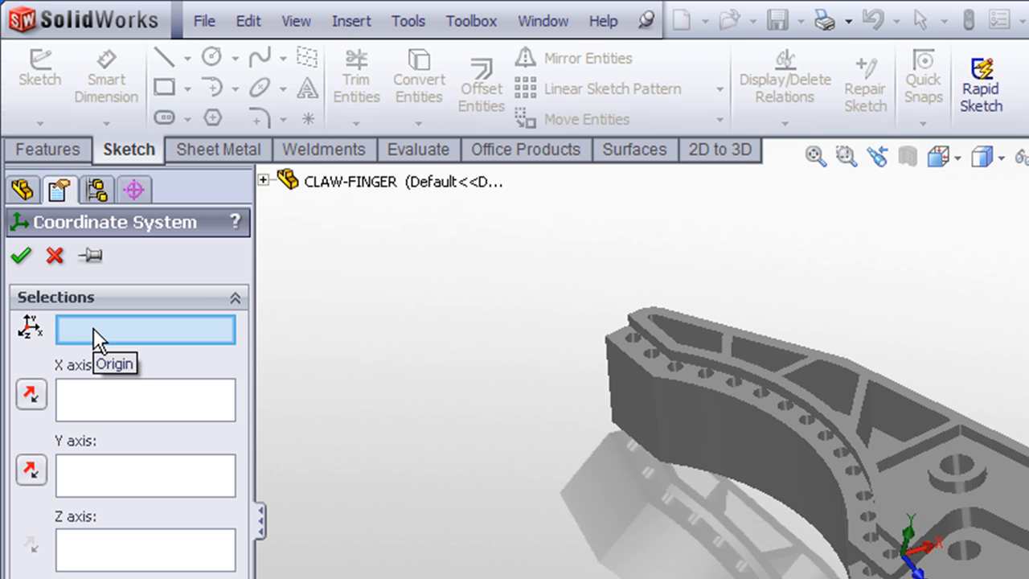
{"action": "mouse_move", "coordinate": [108, 399]}
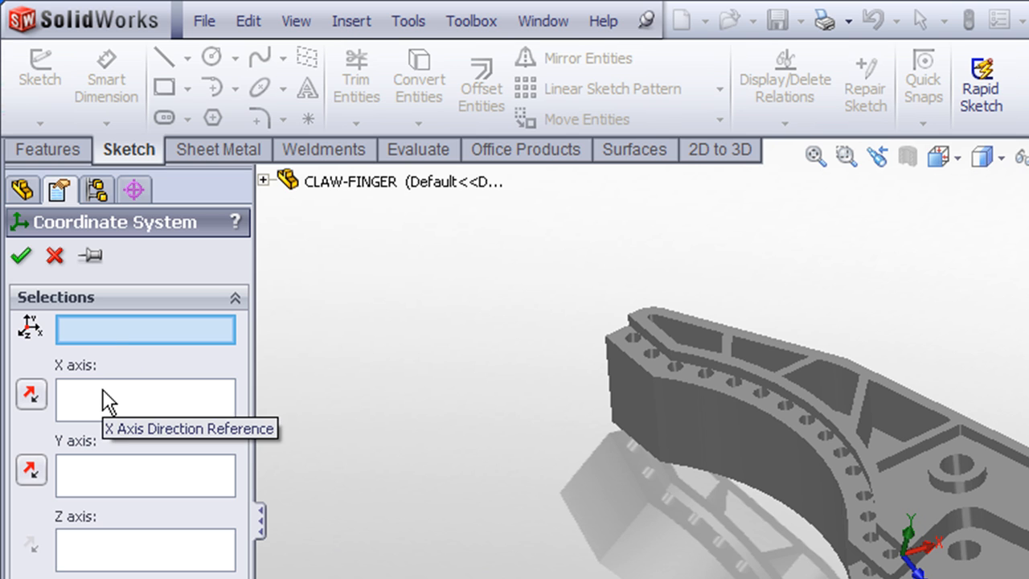
{"action": "mouse_move", "coordinate": [149, 391]}
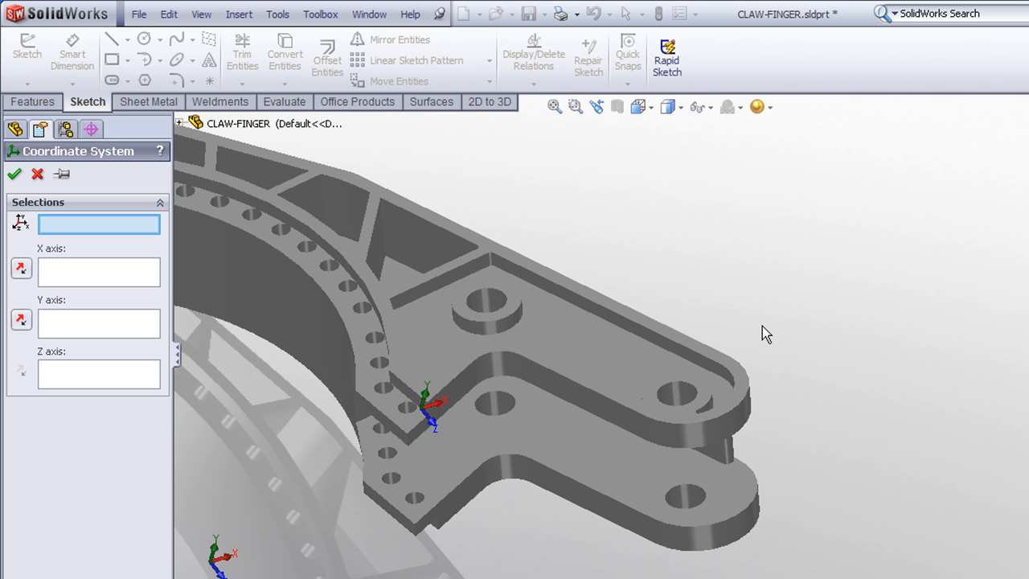
{"action": "mouse_move", "coordinate": [777, 329]}
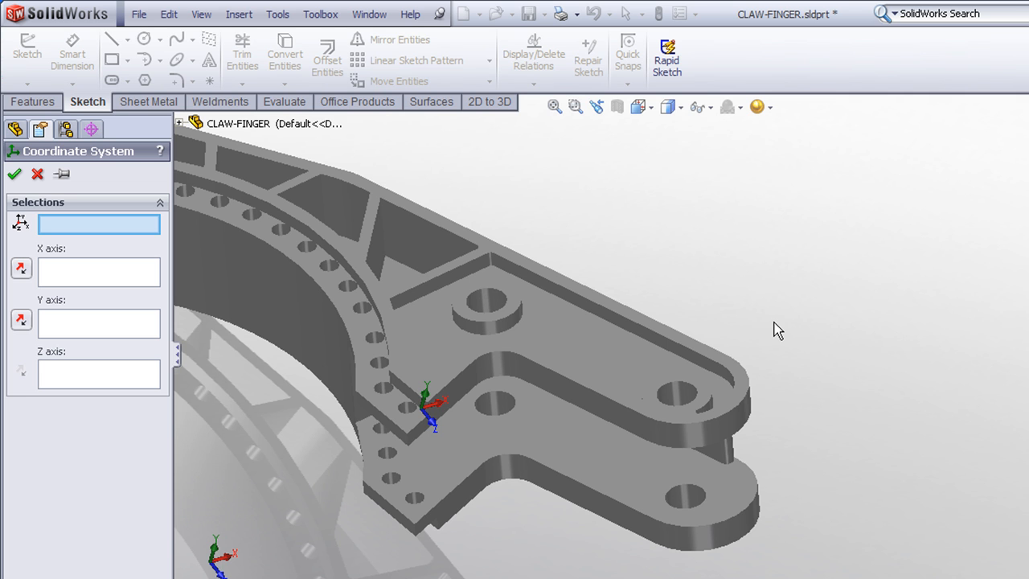
{"action": "mouse_move", "coordinate": [751, 296]}
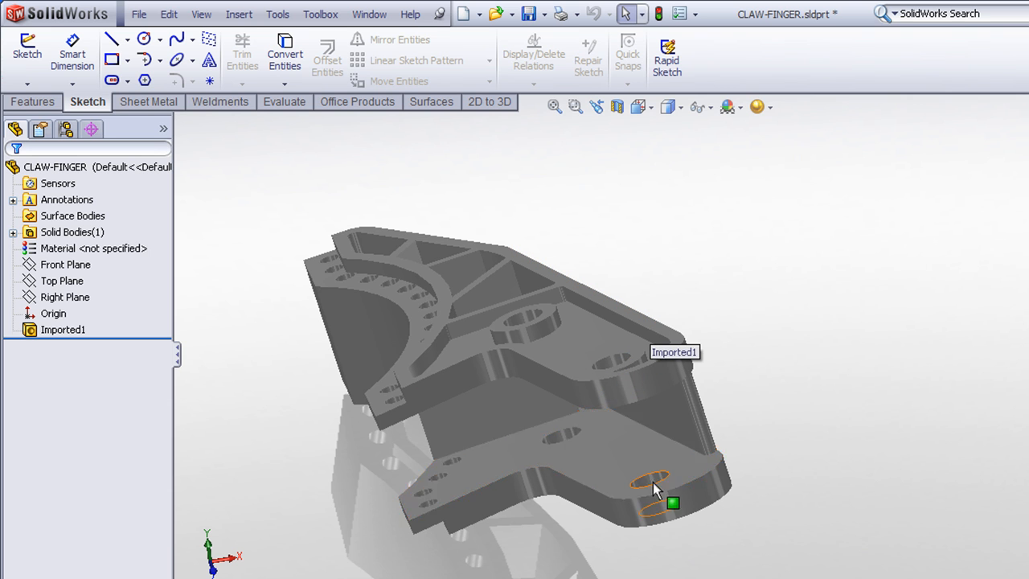
{"action": "mouse_move", "coordinate": [665, 251]}
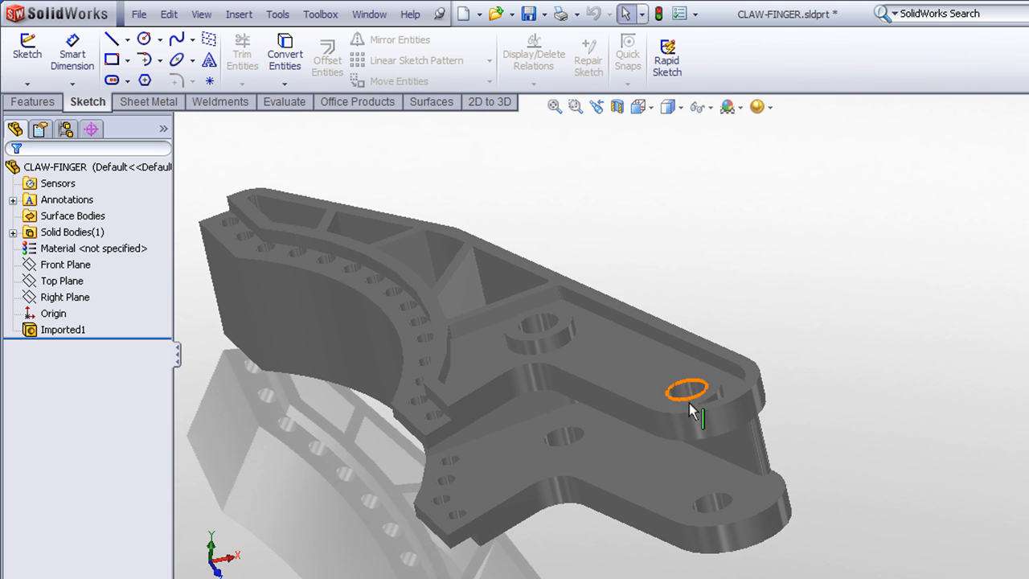
- Sketch two lines from the end hole centre on the upper face, then exit Sketch1
{"action": "left_click", "coordinate": [688, 398]}
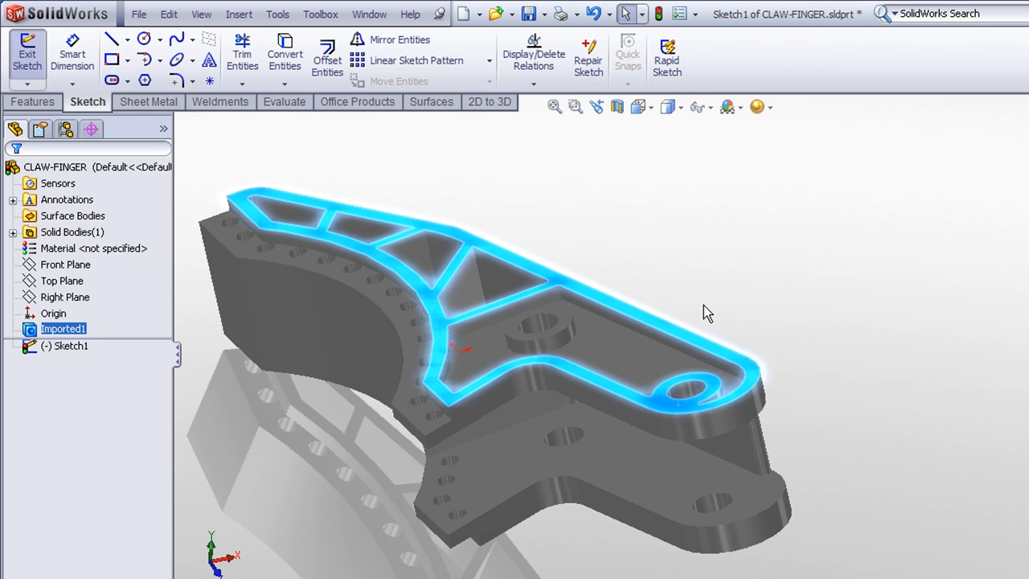
{"action": "left_click", "coordinate": [111, 40]}
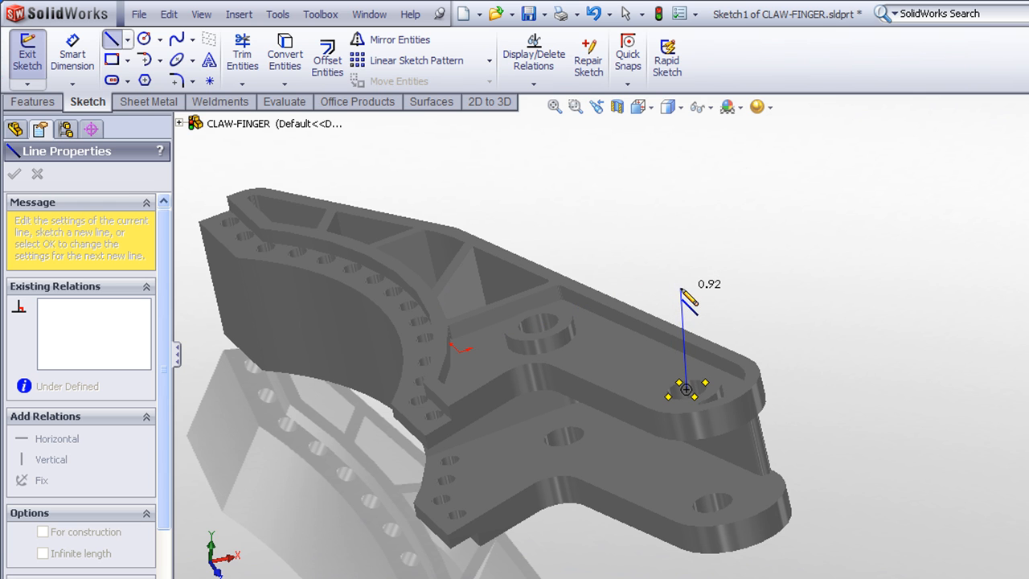
{"action": "left_click_drag", "start_coordinate": [687, 297], "coordinate": [664, 297]}
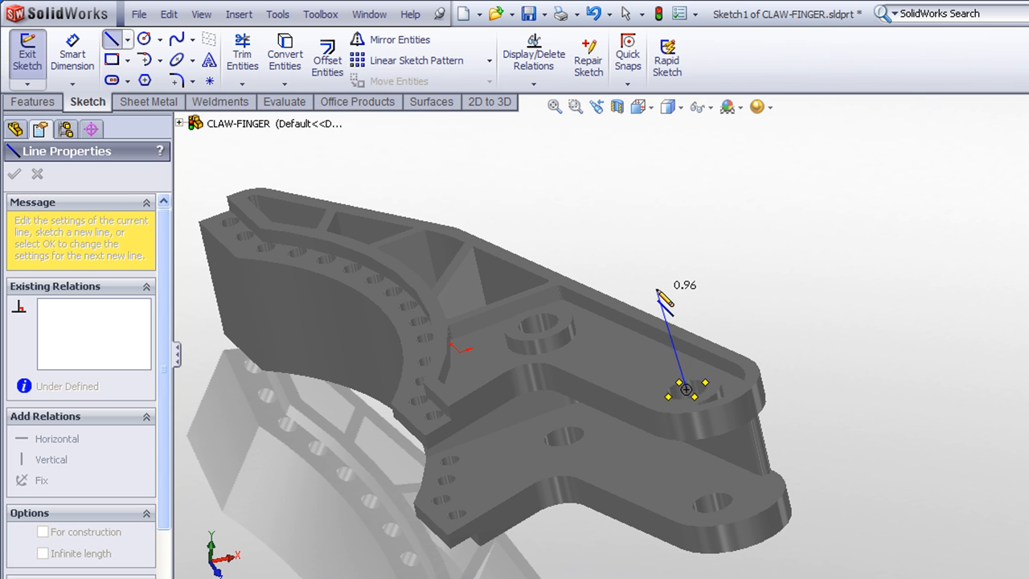
{"action": "left_click_drag", "start_coordinate": [661, 295], "coordinate": [679, 303]}
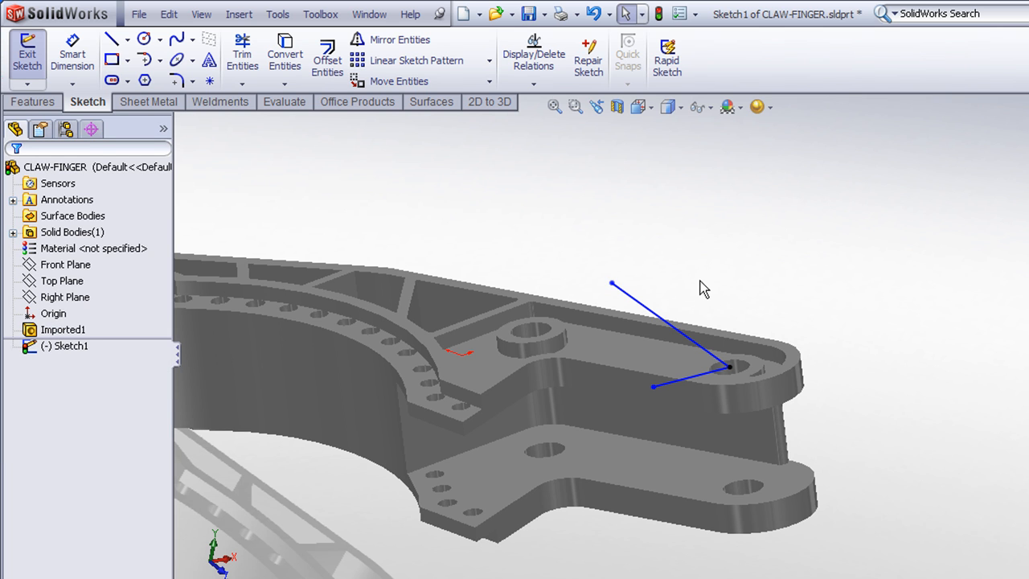
{"action": "mouse_move", "coordinate": [713, 300]}
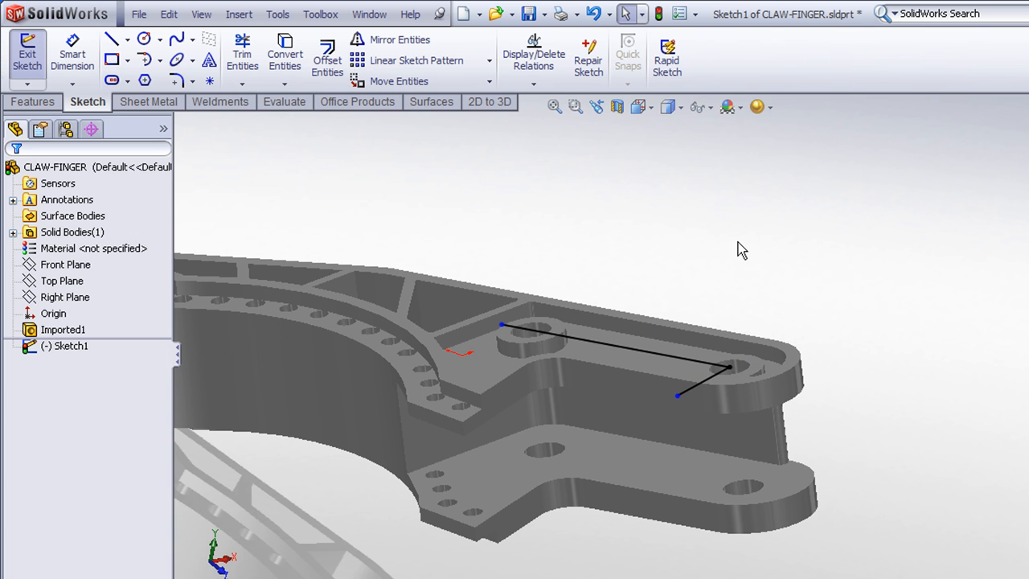
{"action": "mouse_move", "coordinate": [1021, 180]}
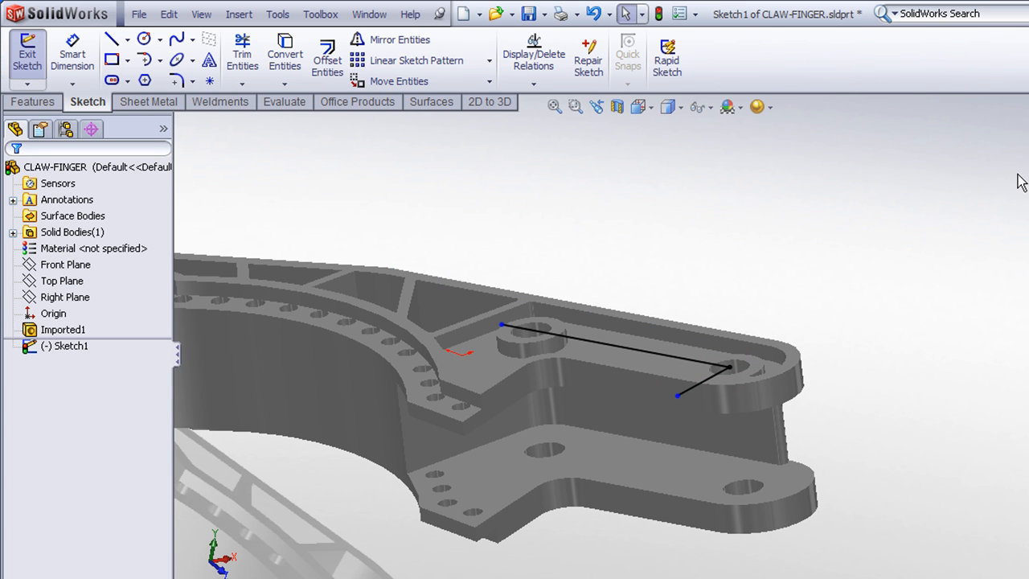
{"action": "left_click", "coordinate": [21, 48]}
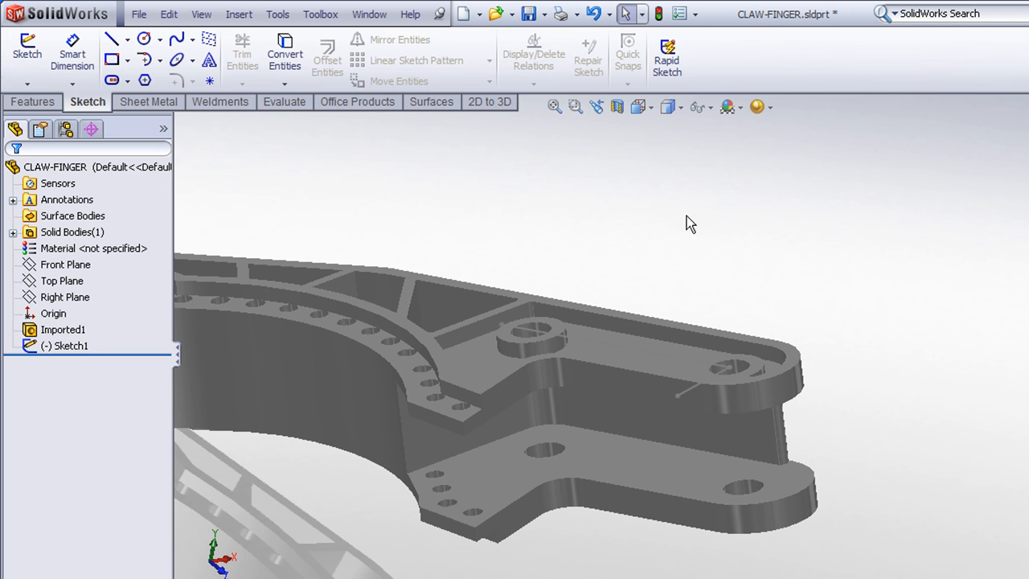
{"action": "left_click", "coordinate": [239, 14]}
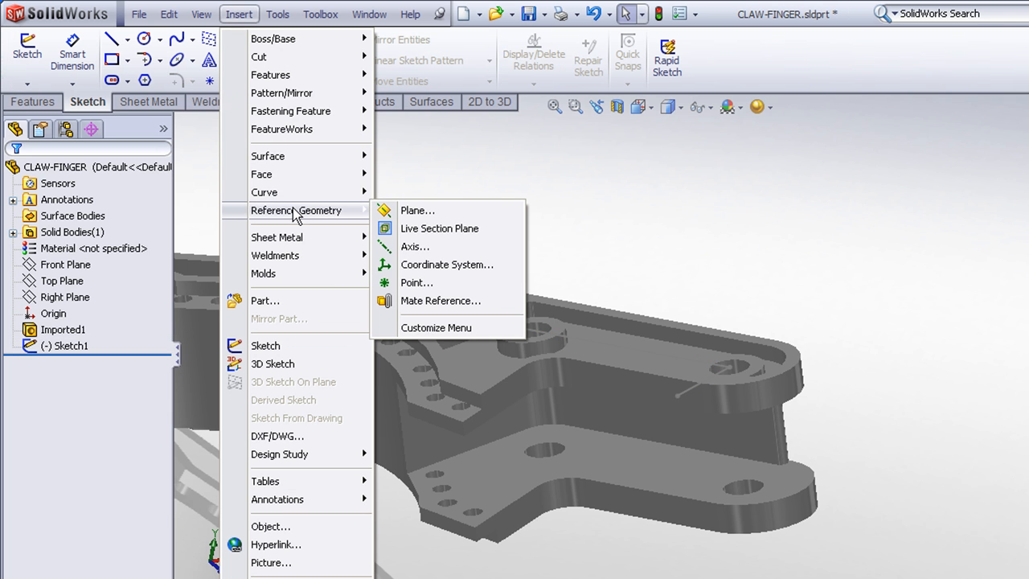
- Create Coordinate System1 at the hole-centre point, Z along Line1, X along Line2
{"action": "left_click", "coordinate": [447, 265]}
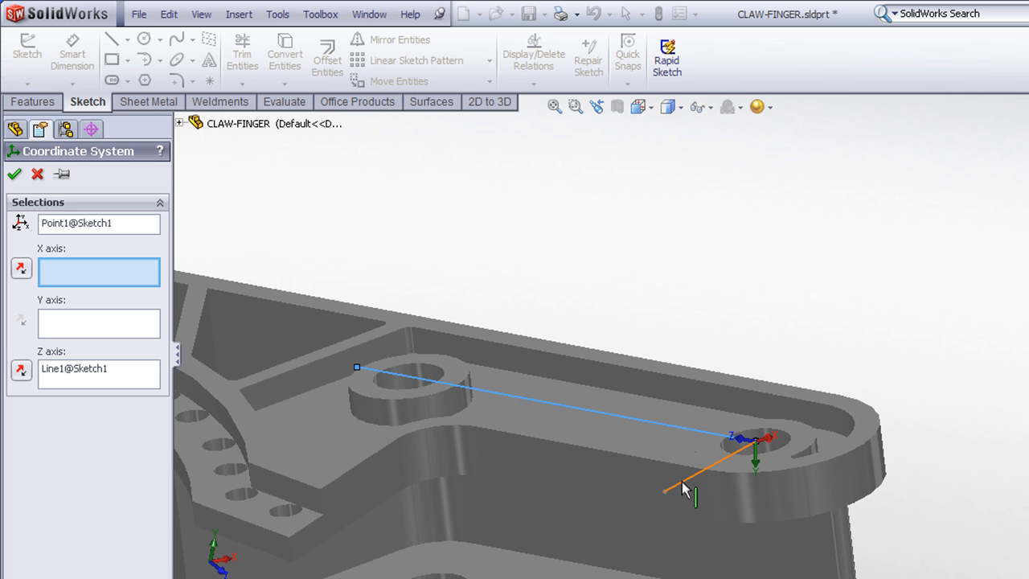
{"action": "left_click", "coordinate": [668, 492]}
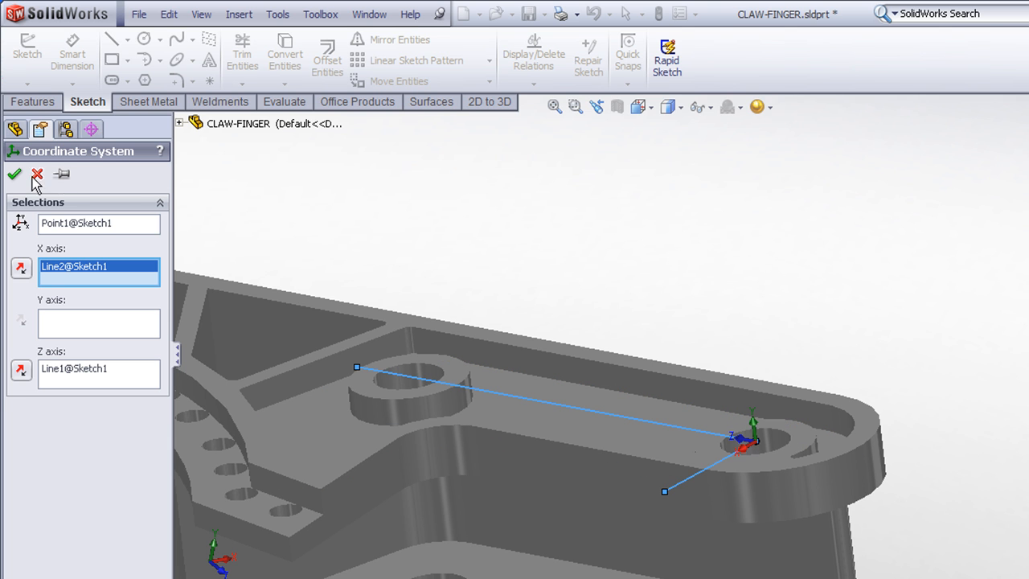
{"action": "left_click", "coordinate": [14, 174]}
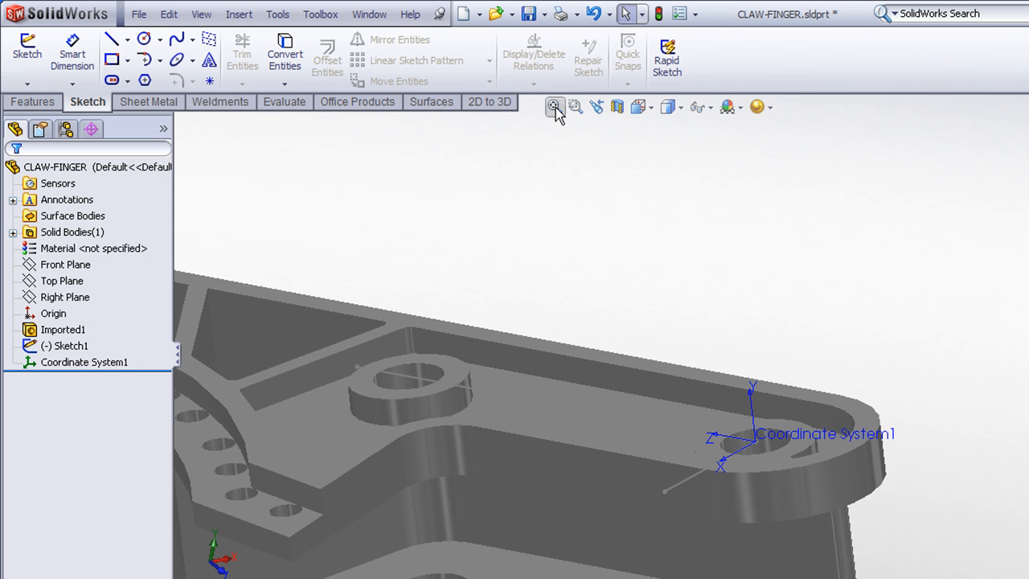
{"action": "mouse_move", "coordinate": [553, 106]}
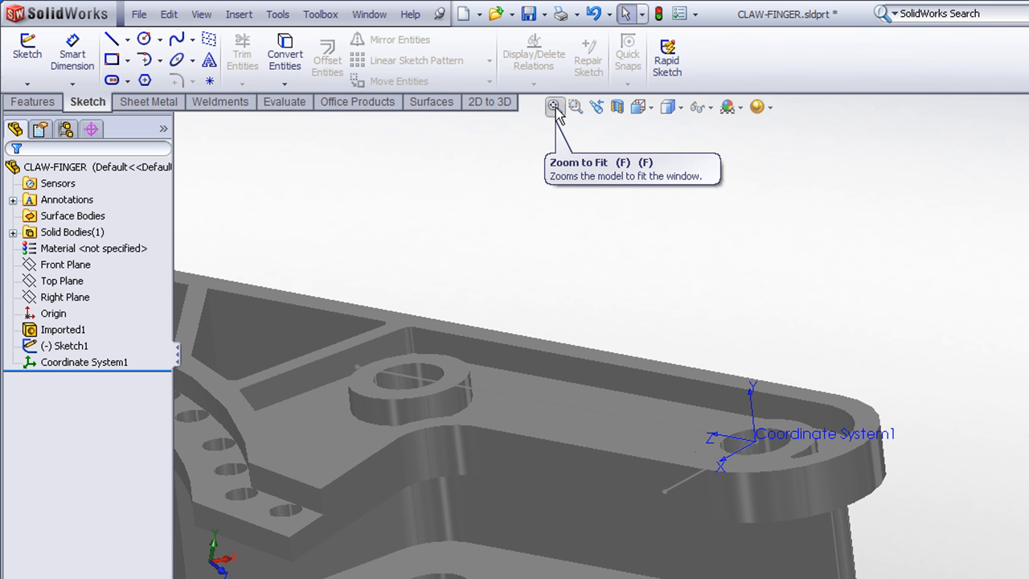
- Zoom to fit the whole claw finger and Coordinate System1
{"action": "left_click", "coordinate": [553, 107]}
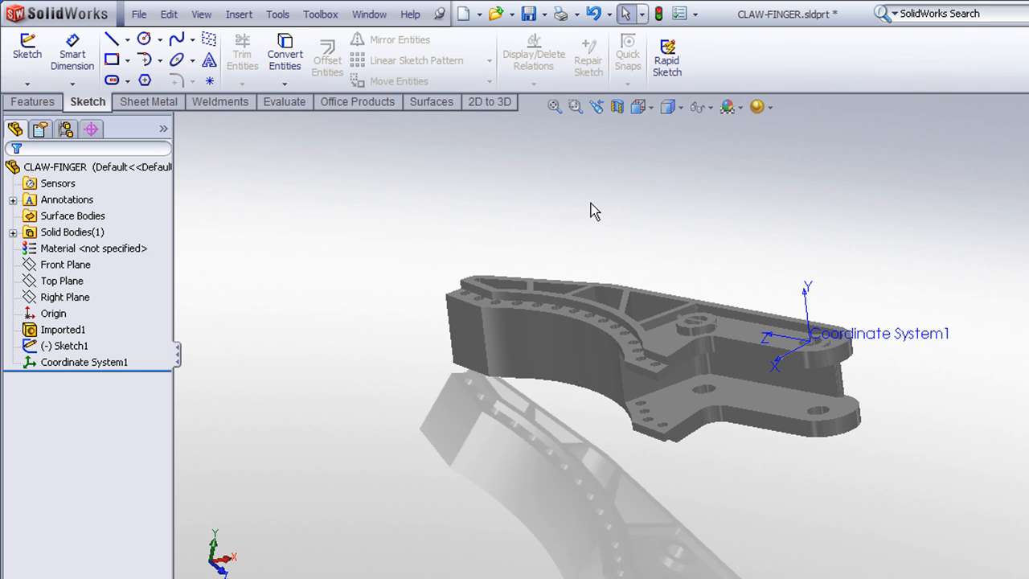
{"action": "mouse_move", "coordinate": [348, 172]}
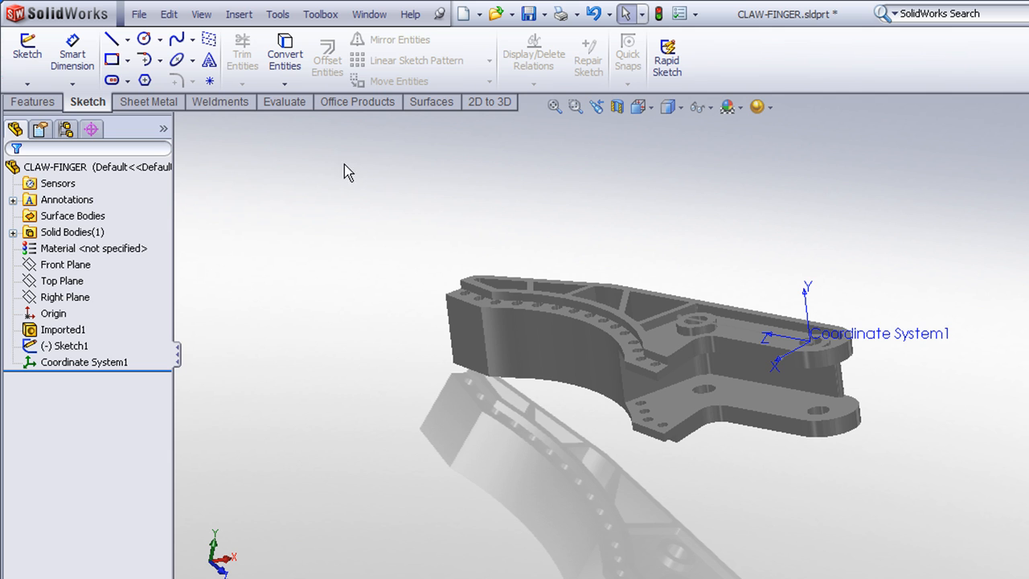
{"action": "mouse_move", "coordinate": [352, 202]}
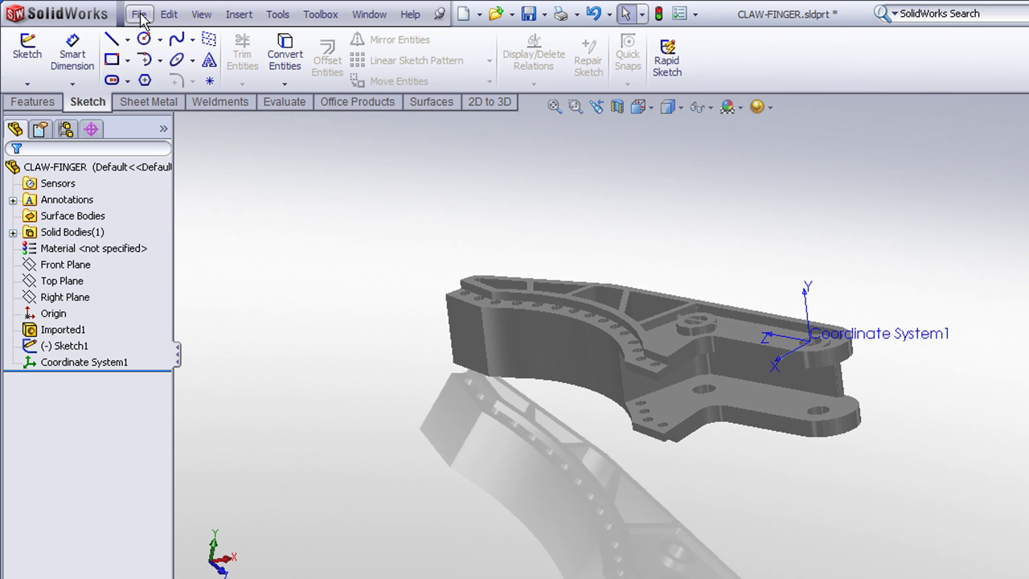
- Start Save As with Parasolid type and the file name CLAW-FINGER-2
{"action": "left_click", "coordinate": [136, 14]}
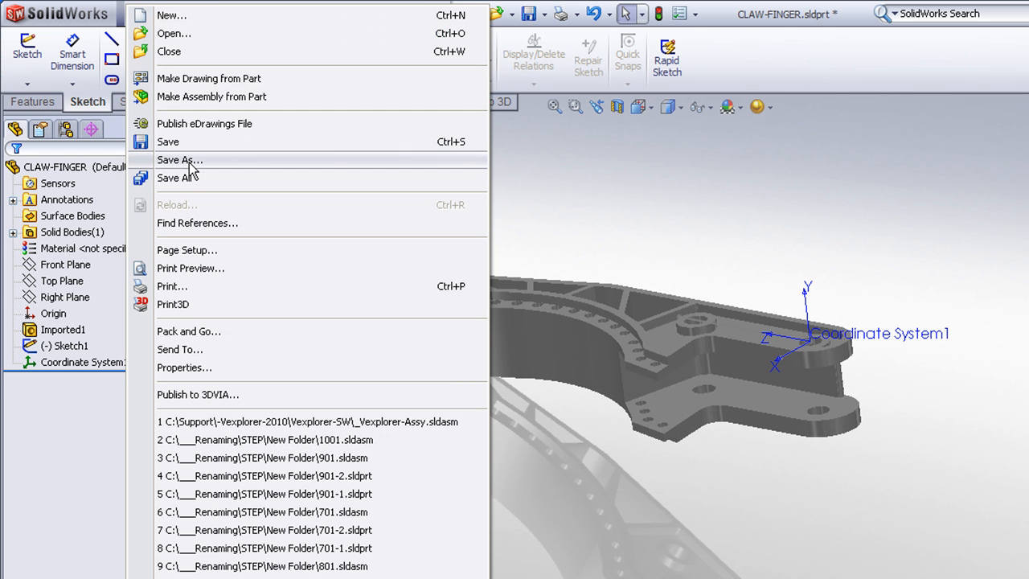
{"action": "left_click", "coordinate": [180, 160]}
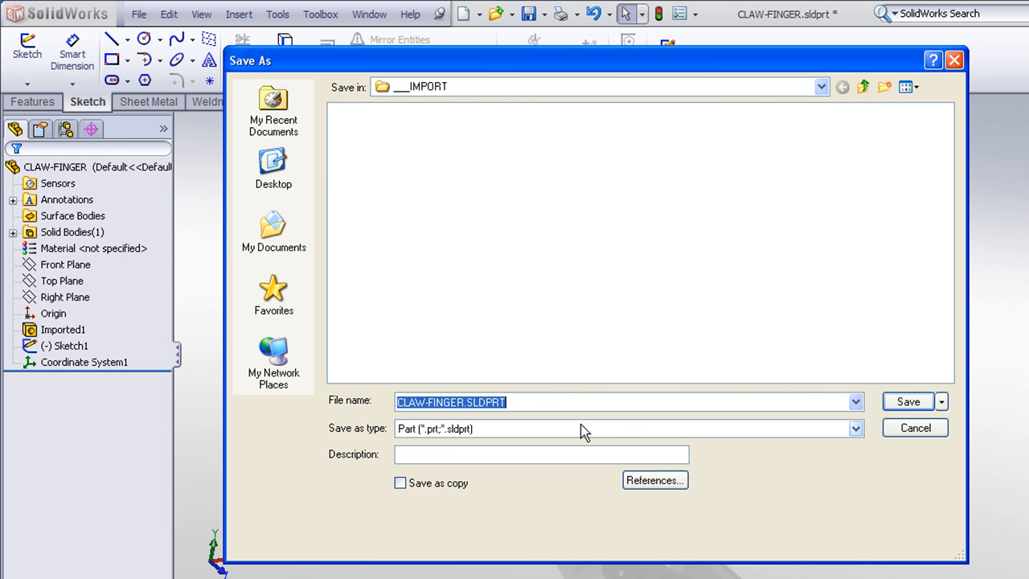
{"action": "left_click", "coordinate": [852, 429]}
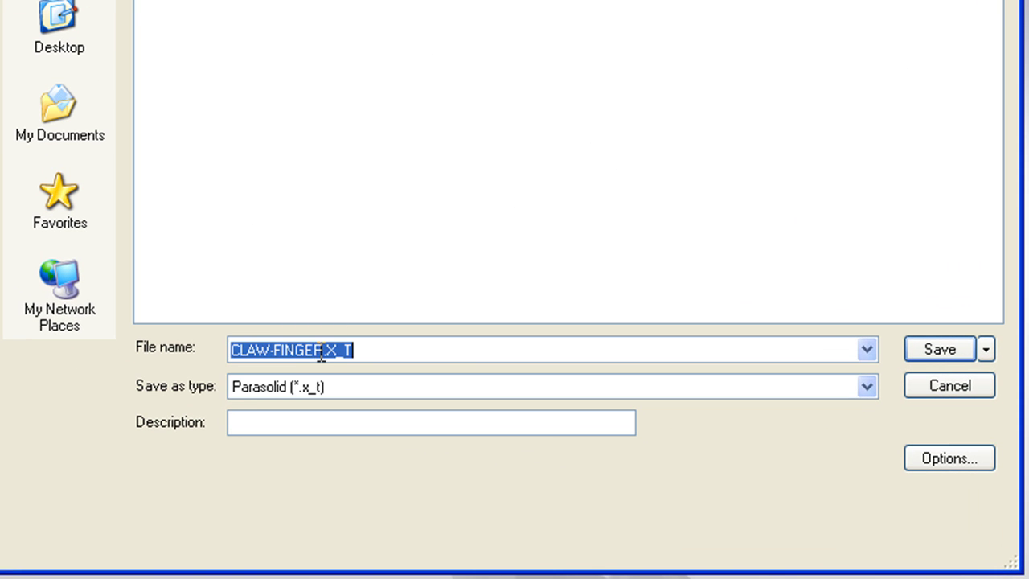
{"action": "left_click", "coordinate": [328, 350]}
{"action": "type", "text": "-2"}
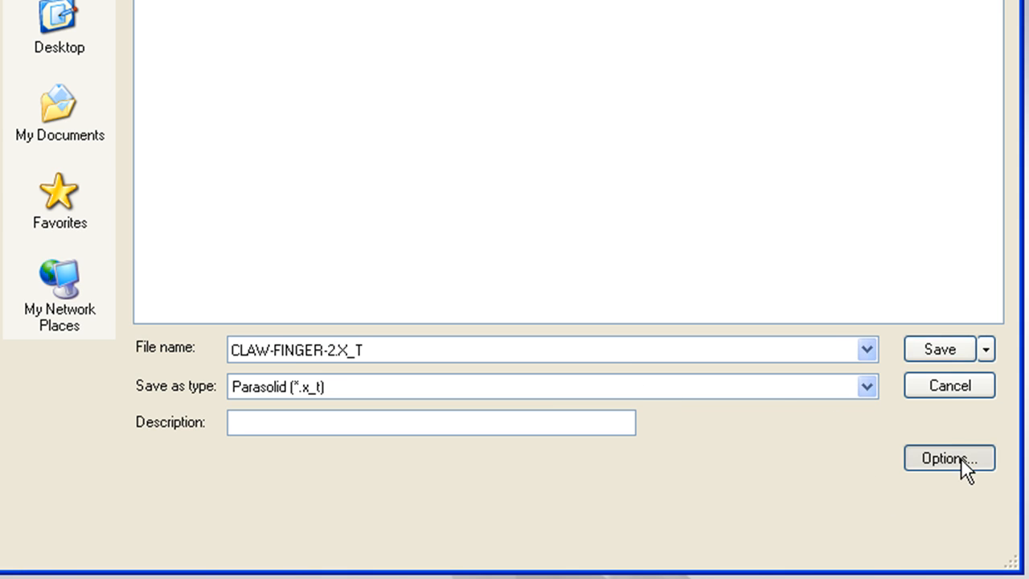
- Set the export's output coordinate system to Coordinate System1 and save
{"action": "left_click", "coordinate": [948, 456]}
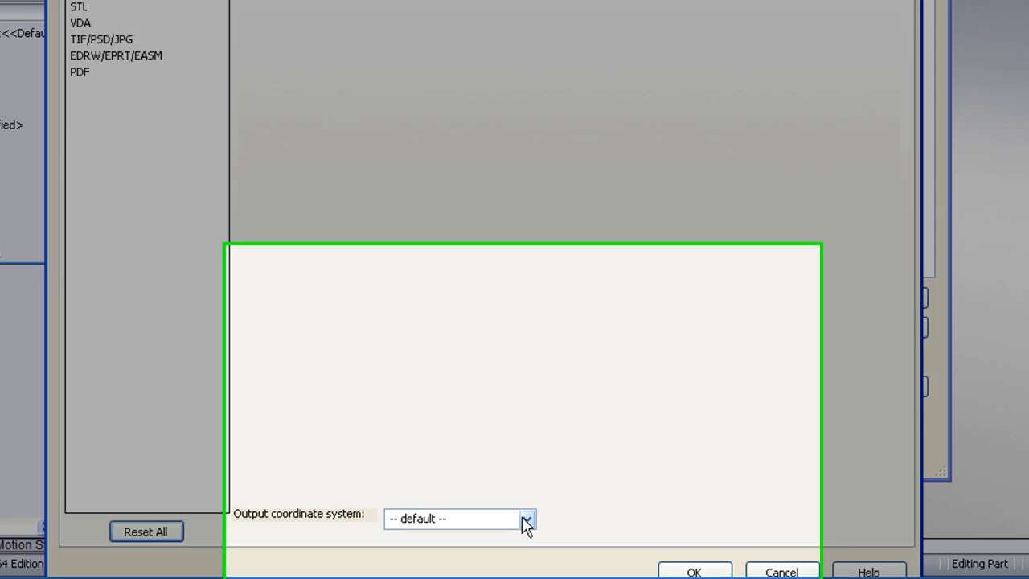
{"action": "left_click", "coordinate": [528, 519]}
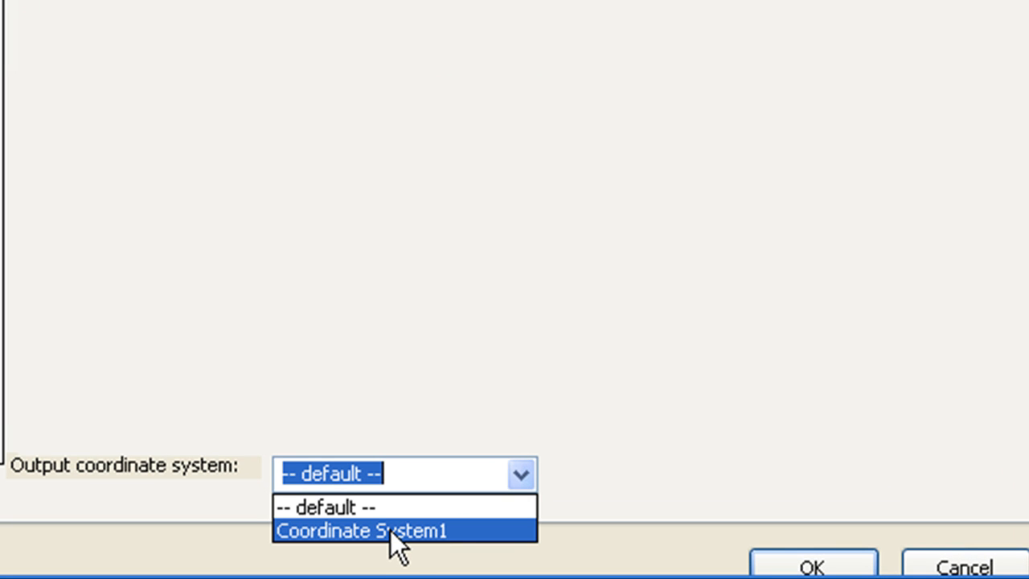
{"action": "left_click", "coordinate": [361, 530]}
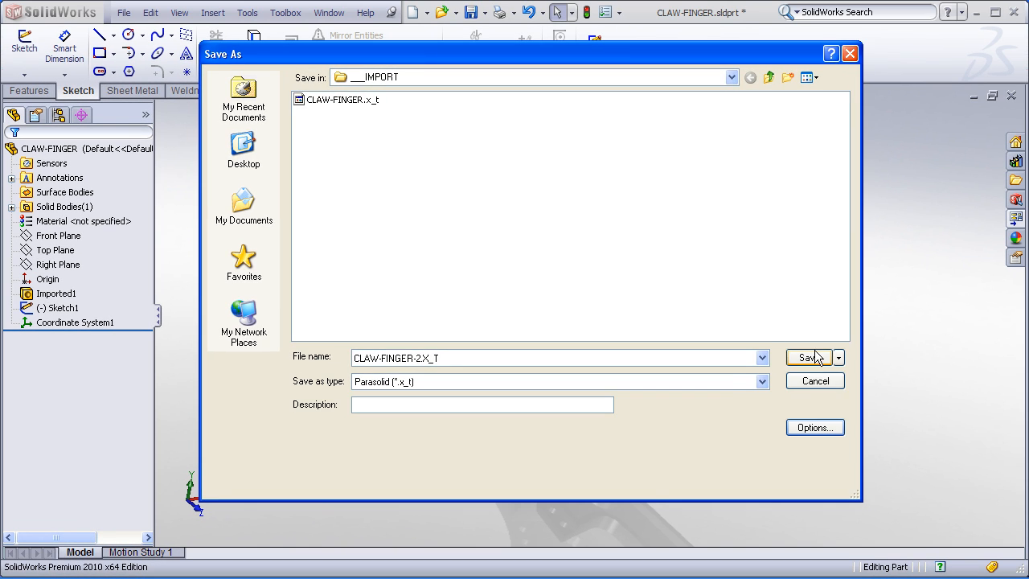
{"action": "left_click", "coordinate": [813, 356]}
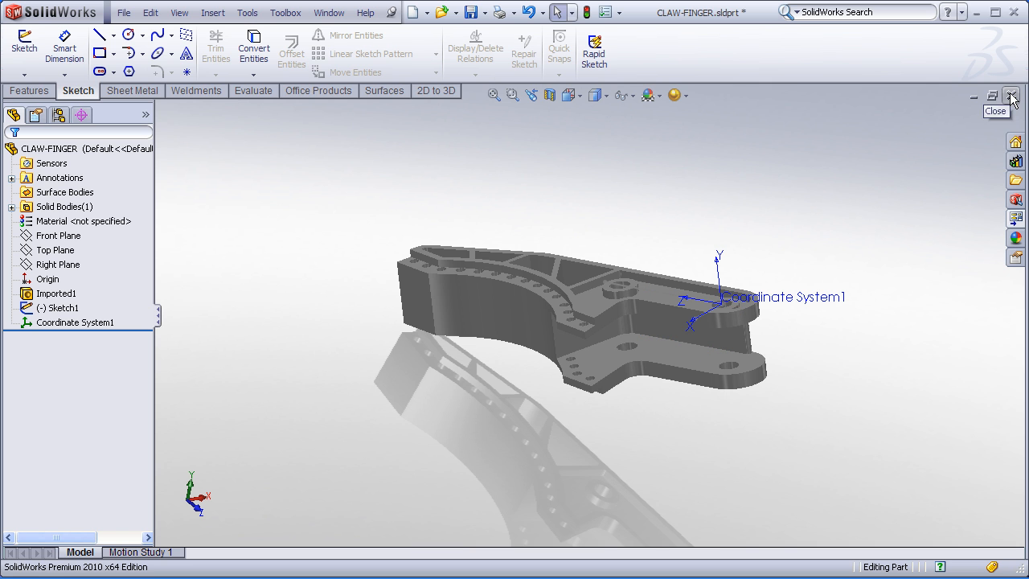
- Close the original part and open the CLAW-FINGER-2.x_t Parasolid file
{"action": "left_click", "coordinate": [1014, 97]}
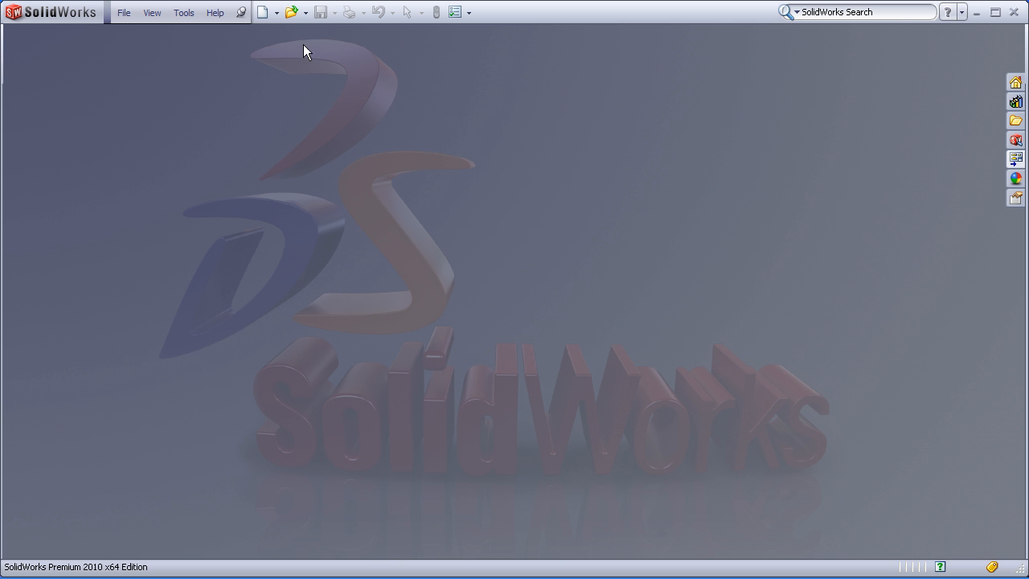
{"action": "left_click", "coordinate": [291, 13]}
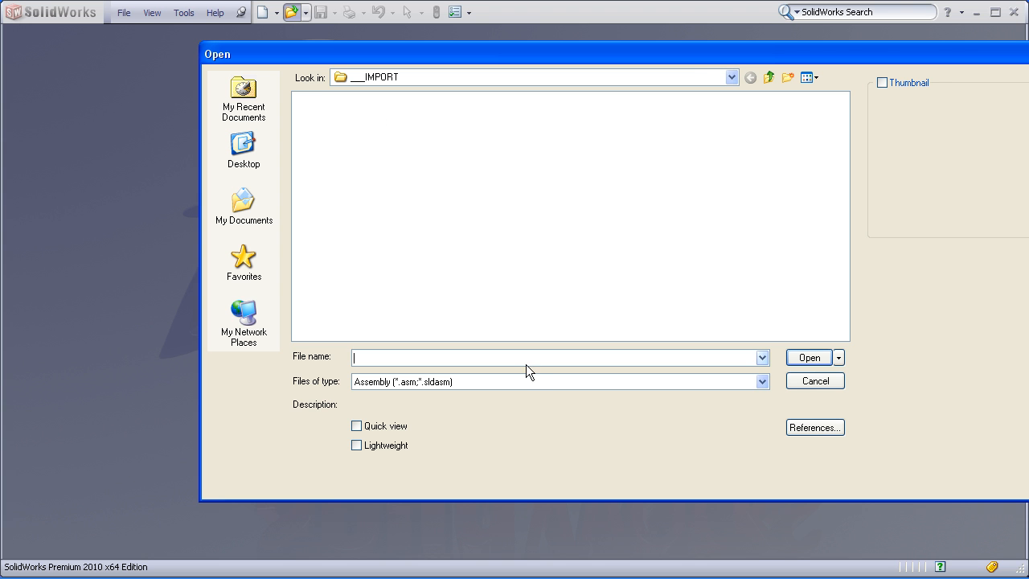
{"action": "left_click", "coordinate": [761, 381]}
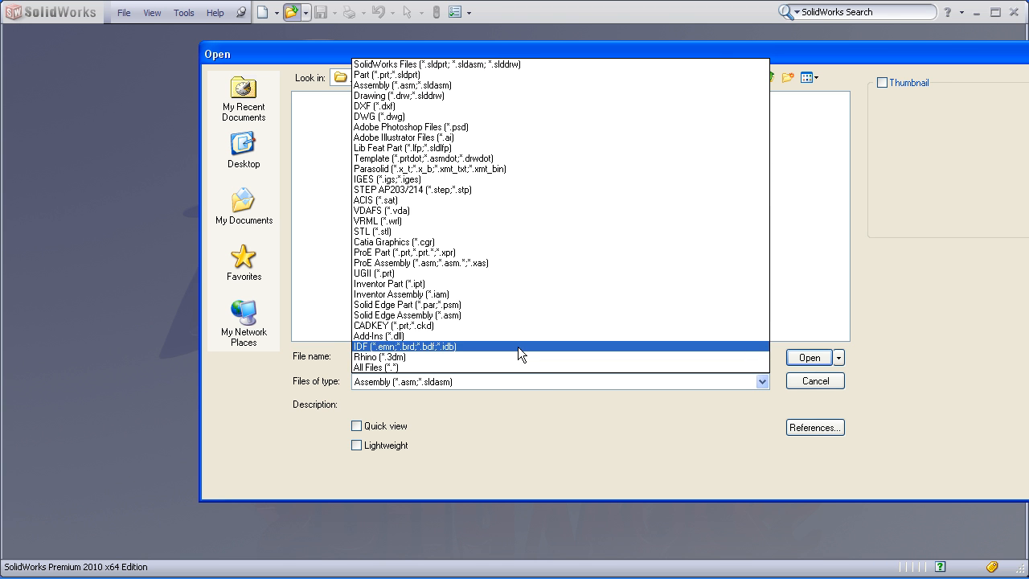
{"action": "left_click", "coordinate": [414, 168]}
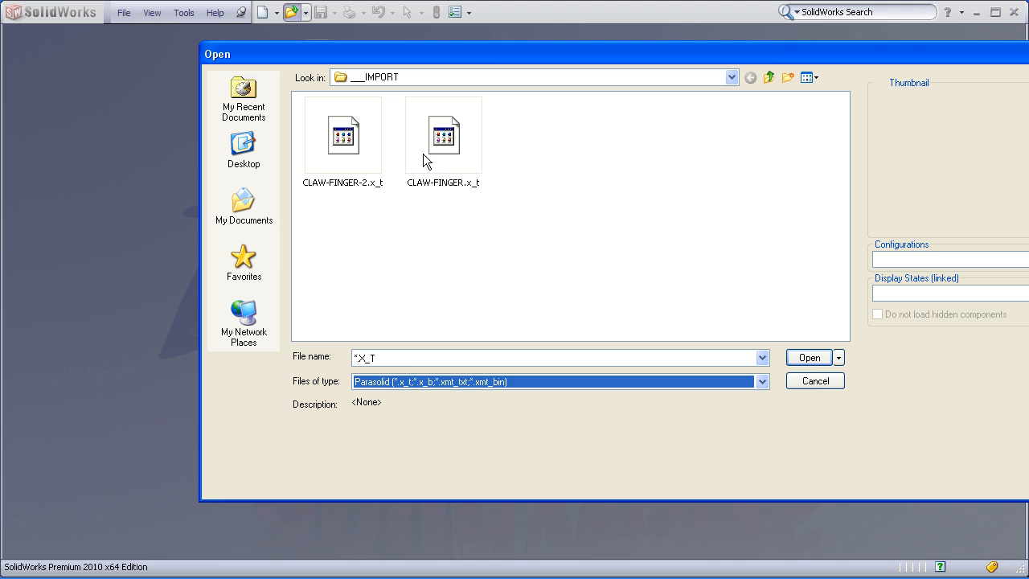
{"action": "left_click", "coordinate": [807, 357]}
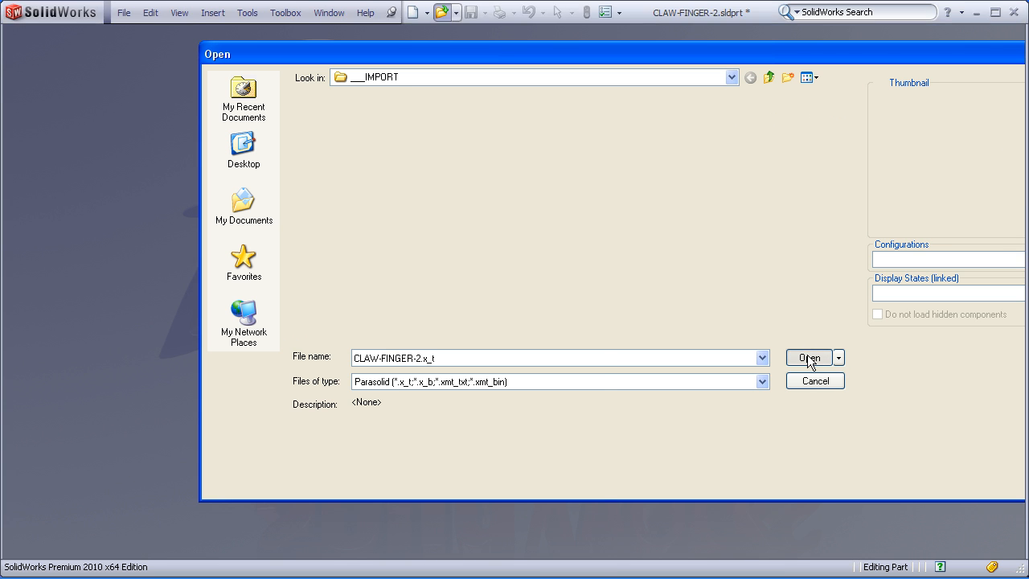
{"action": "left_click", "coordinate": [808, 357]}
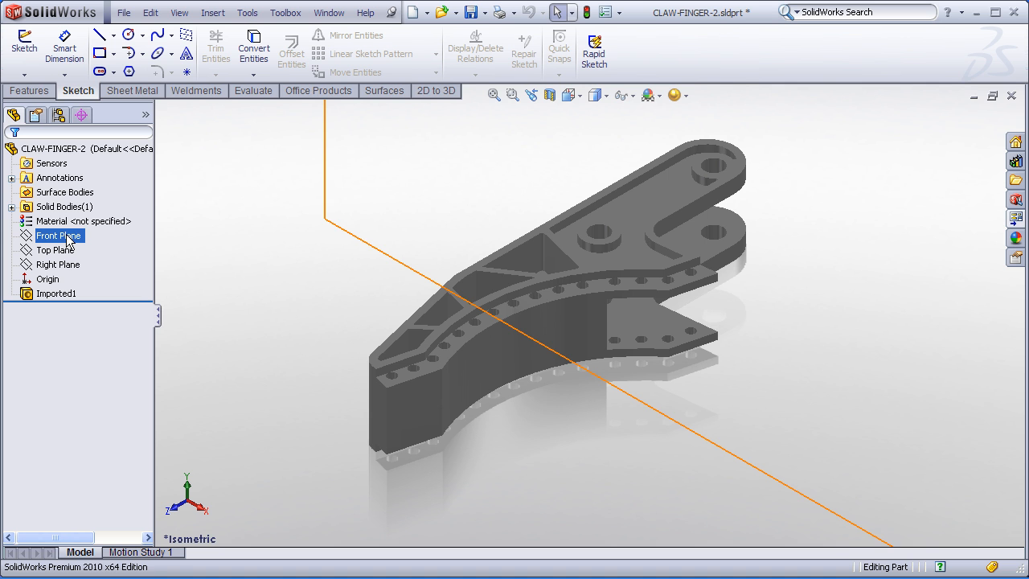
{"action": "left_click", "coordinate": [58, 234]}
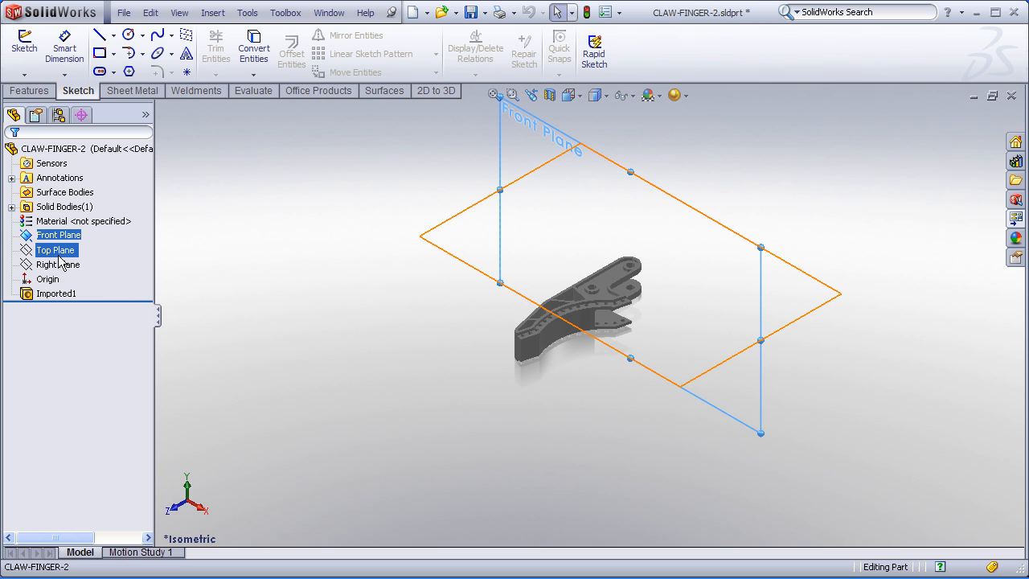
{"action": "left_click", "coordinate": [57, 264]}
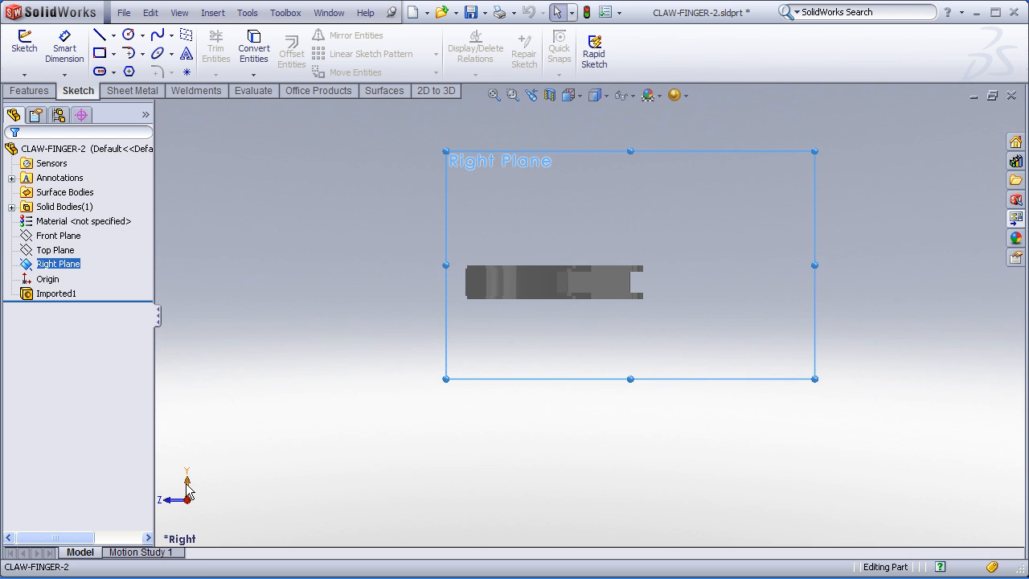
{"action": "left_click", "coordinate": [491, 95]}
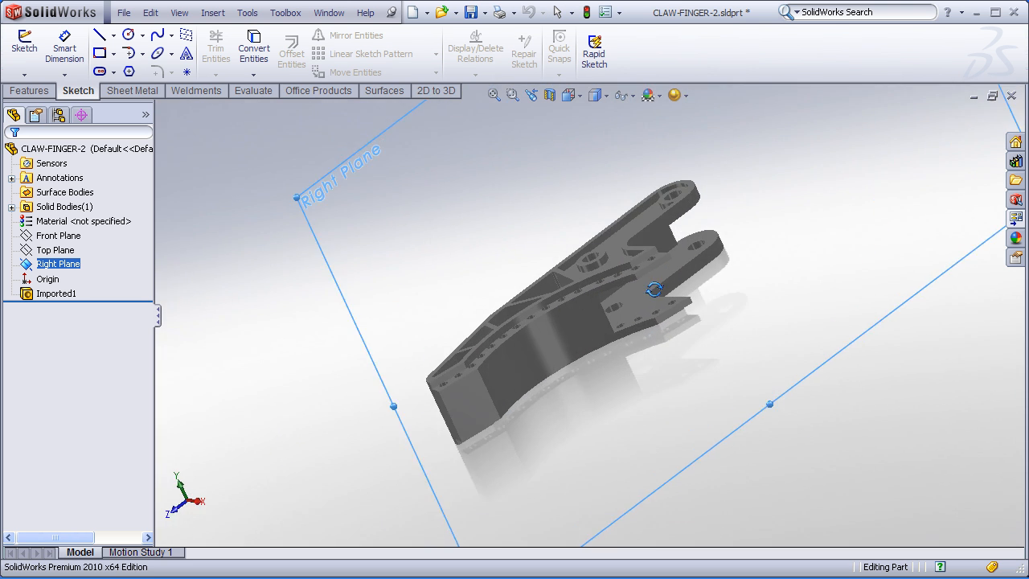
{"action": "left_click_drag", "start_coordinate": [655, 289], "coordinate": [699, 309]}
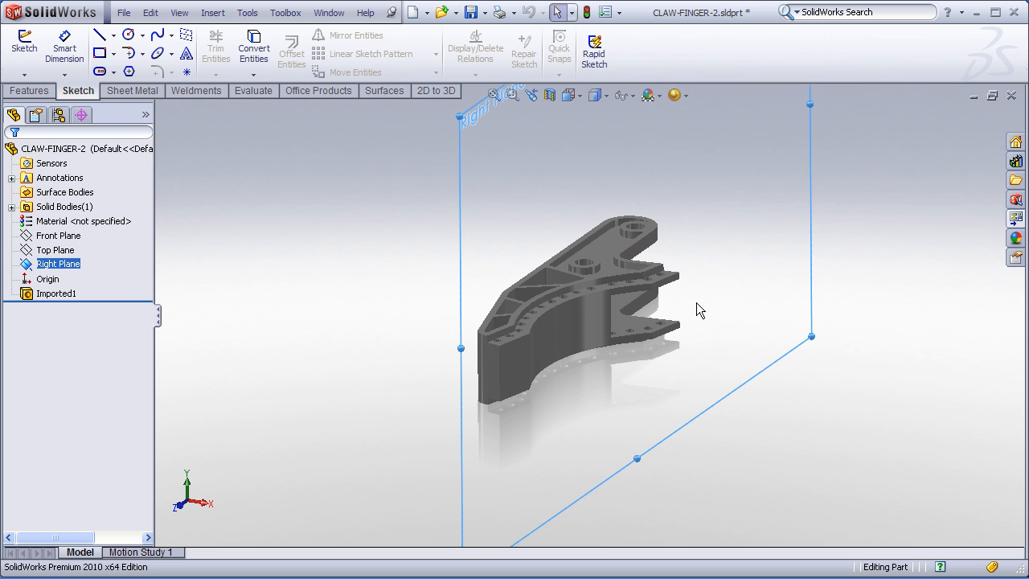
{"action": "mouse_move", "coordinate": [339, 368]}
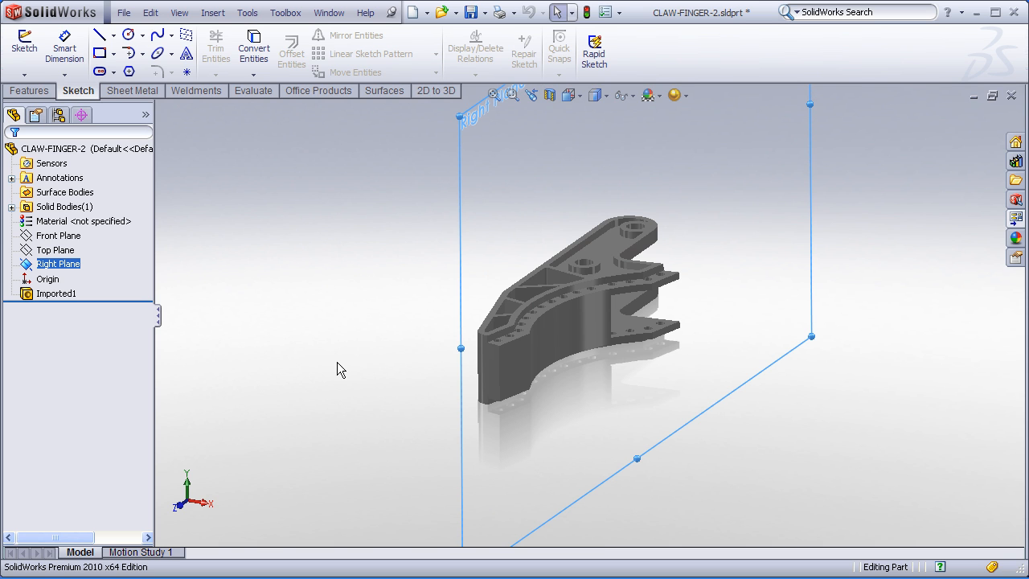
{"action": "mouse_move", "coordinate": [349, 413]}
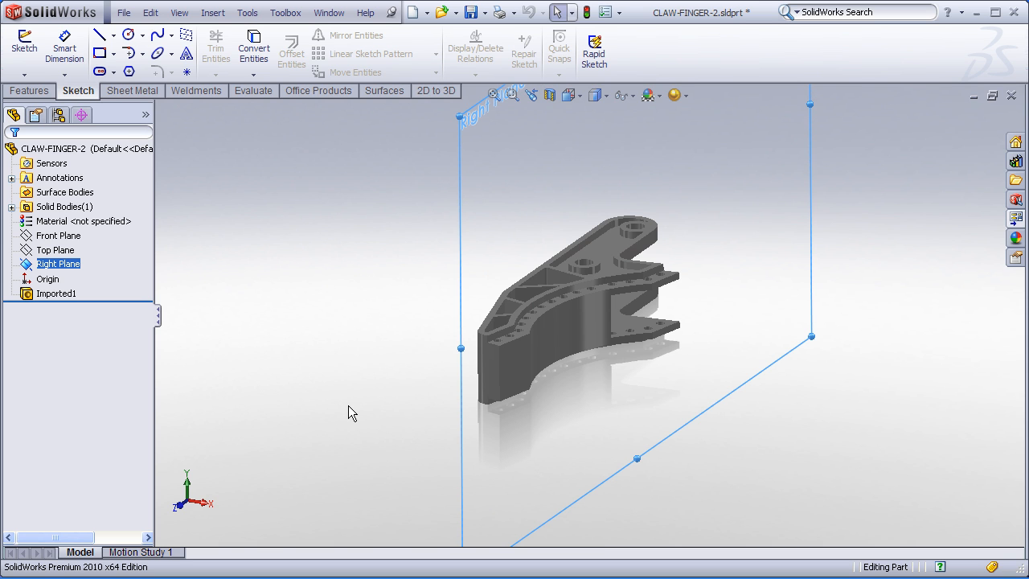